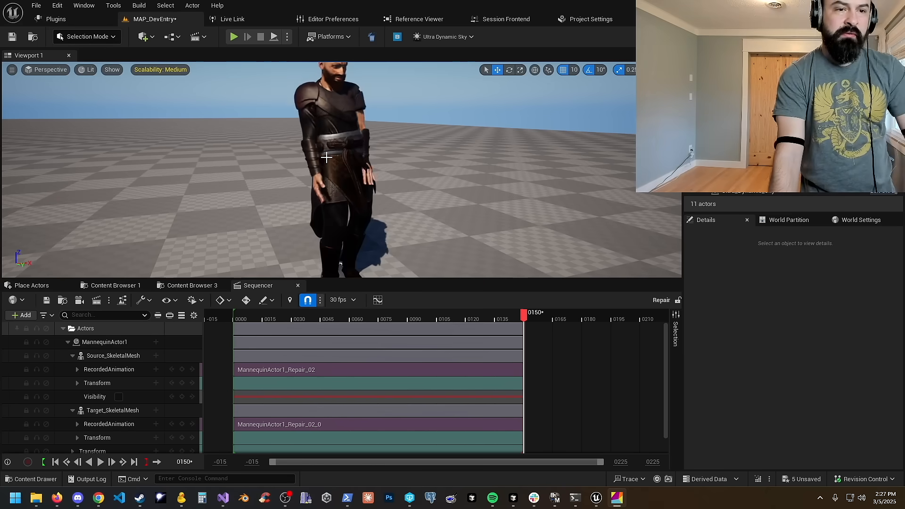
# - Begin recording Take 3 of slate Repair with the Live Link performer driving the mannequin
pyautogui.click(27, 461)
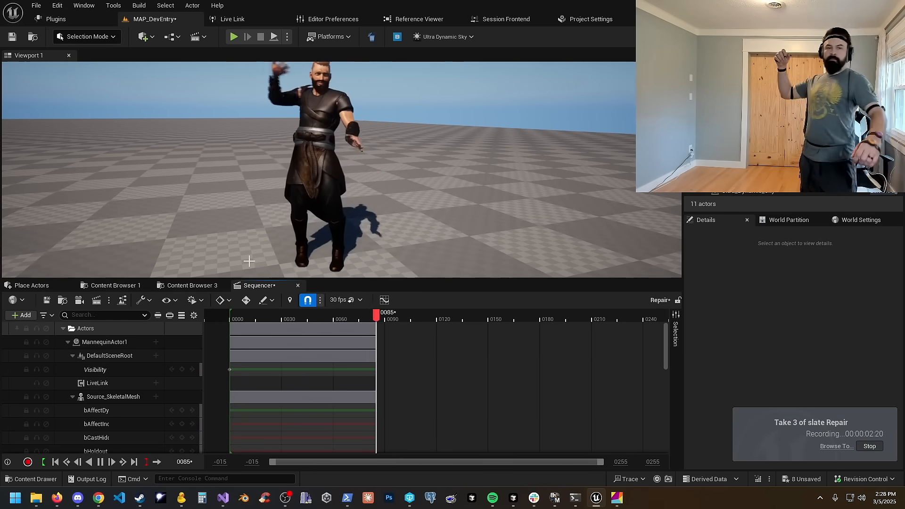